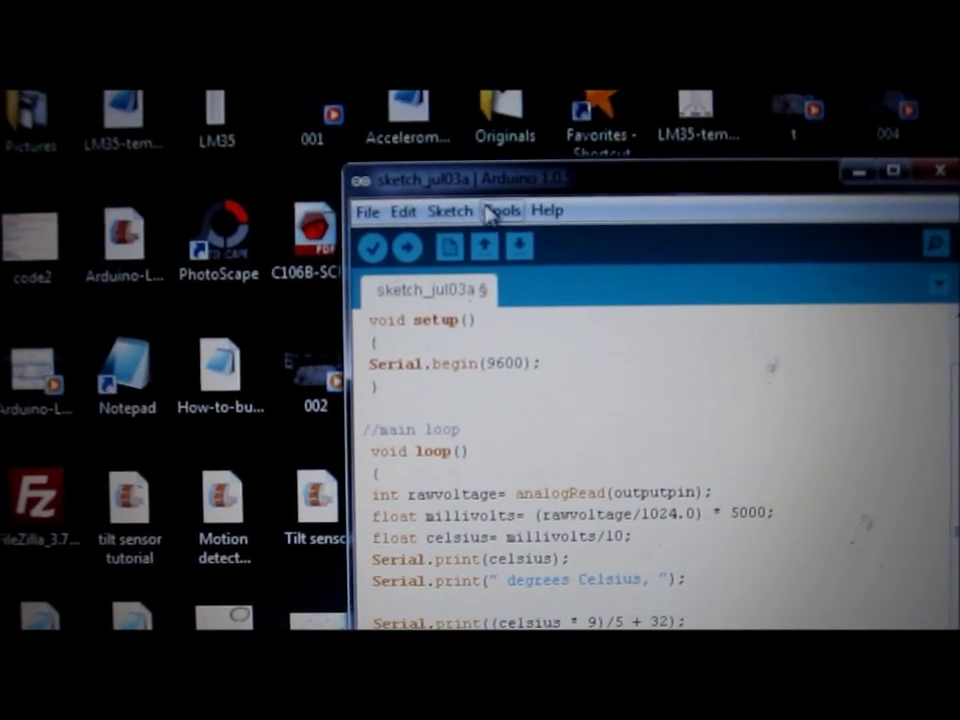
Bring up the Serial Monitor from the Tools menu to watch the LM35 temperature readings.
{"action": "left_click", "coordinate": [502, 212]}
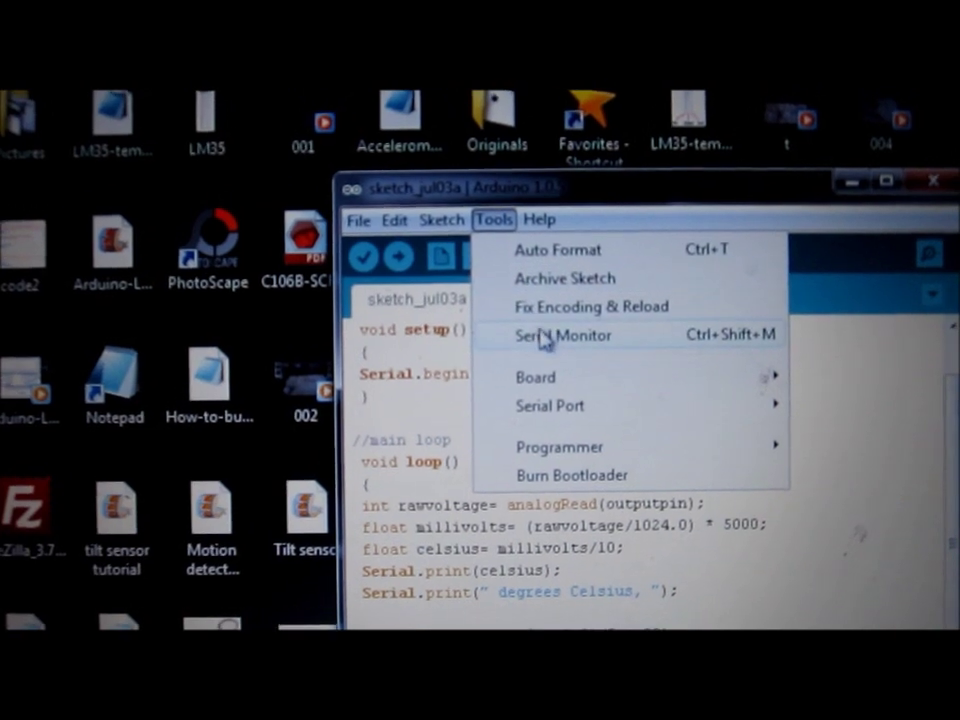
{"action": "left_click", "coordinate": [562, 336]}
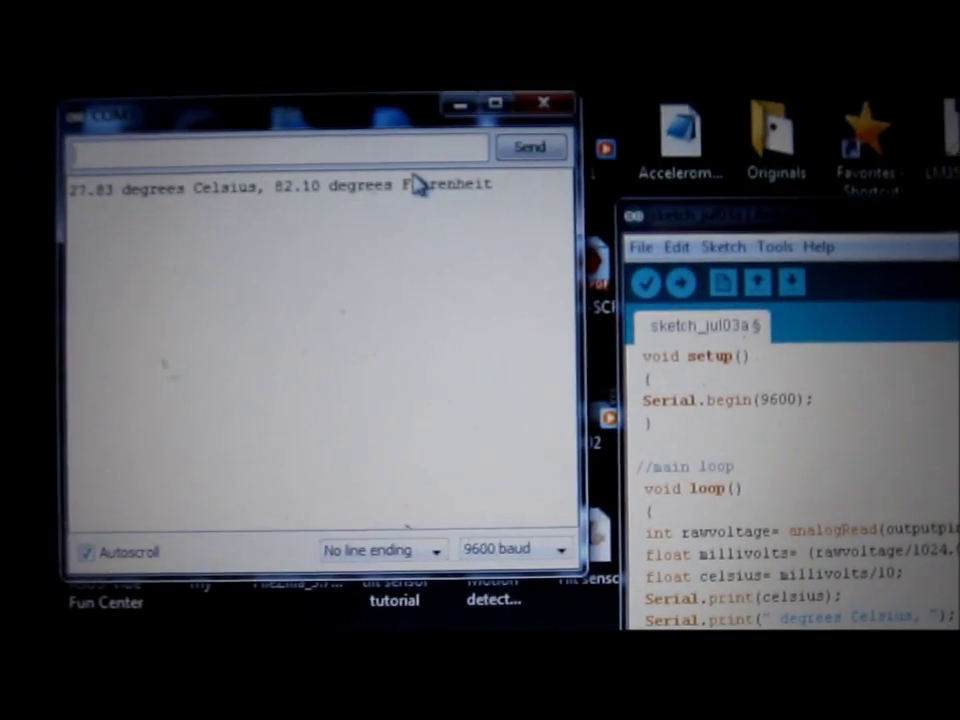